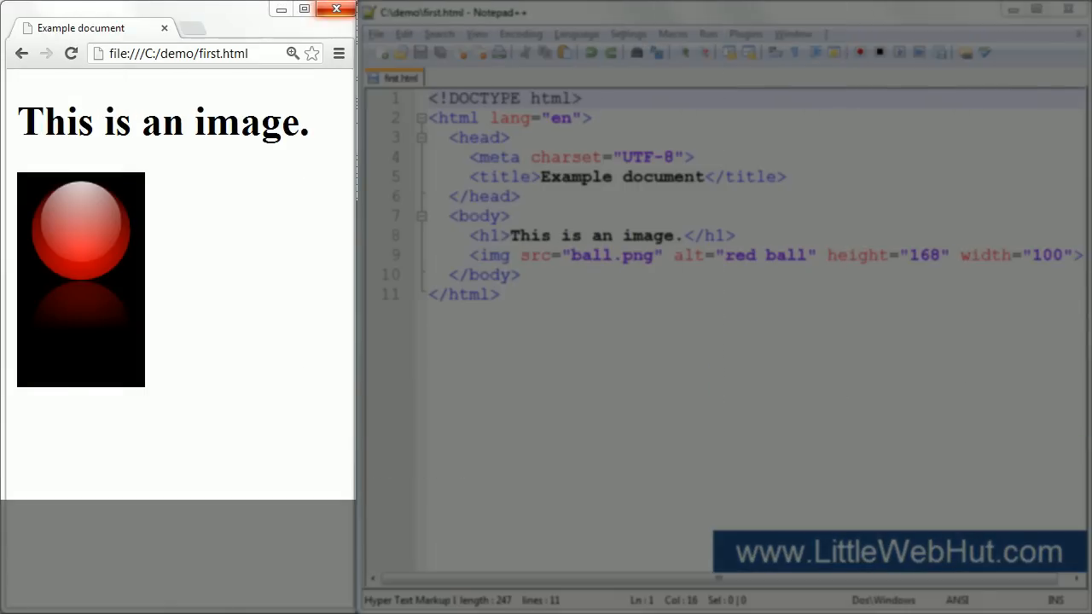
left_click_drag(450, 215, 519, 275)
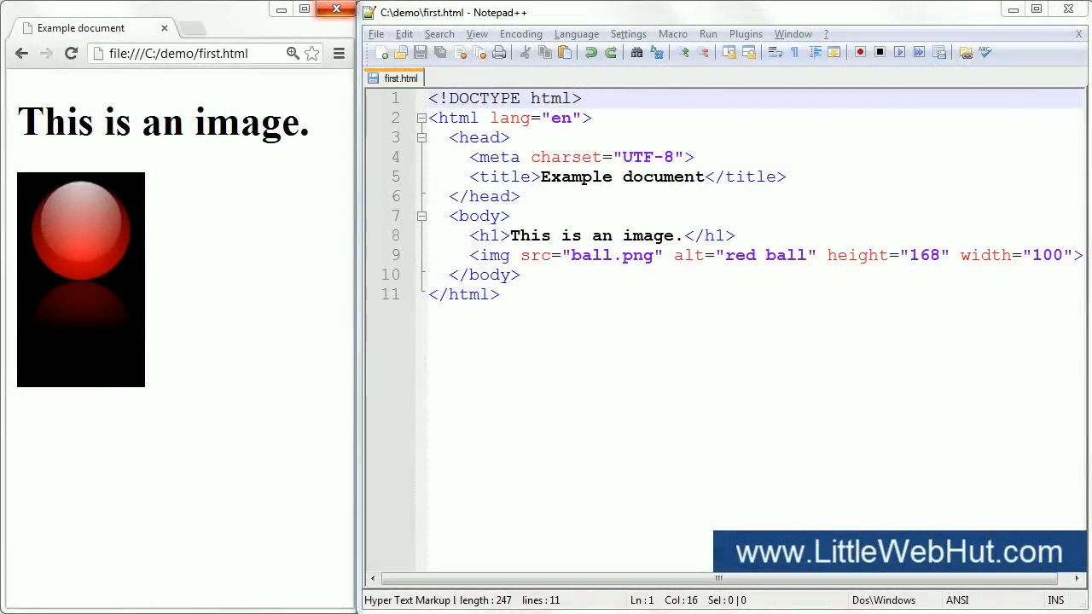
double_click(597, 255)
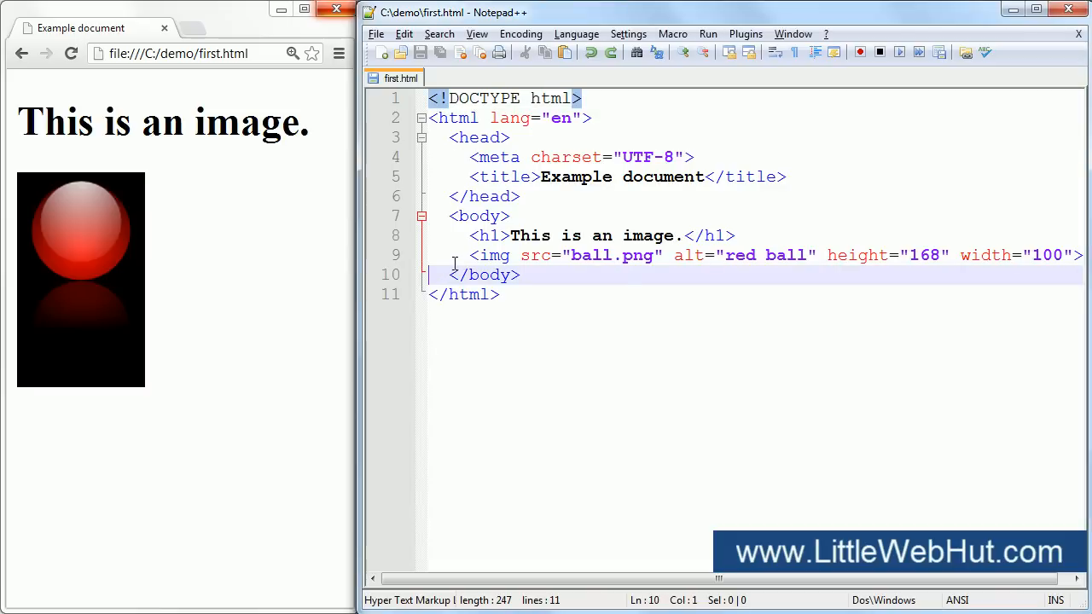
type("<a href=\"http://www.littlewebhut.com\">Little Web Hut</a>")
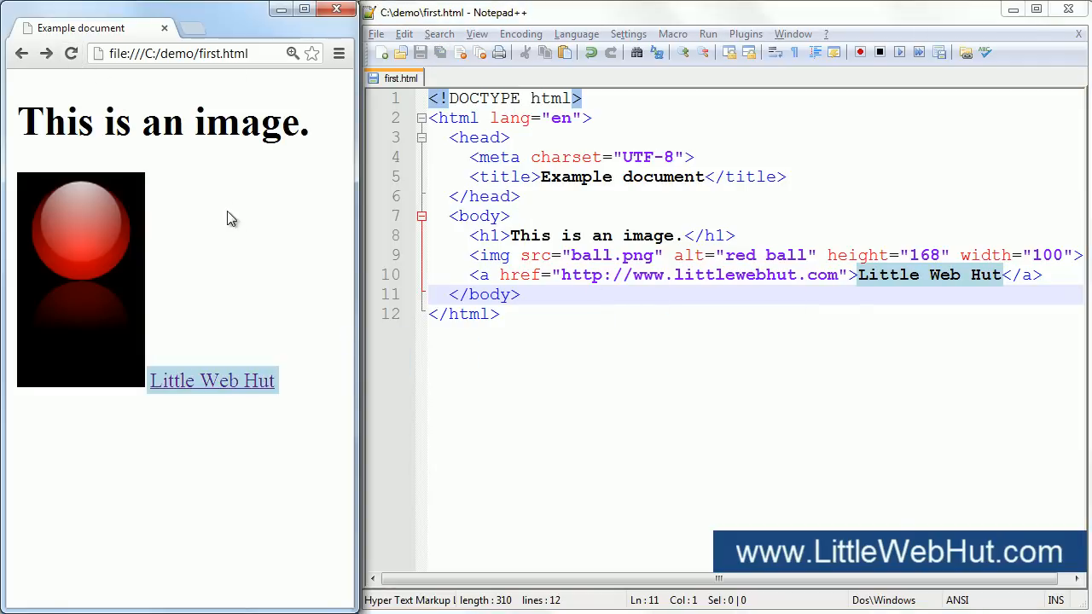
mouse_move(265, 282)
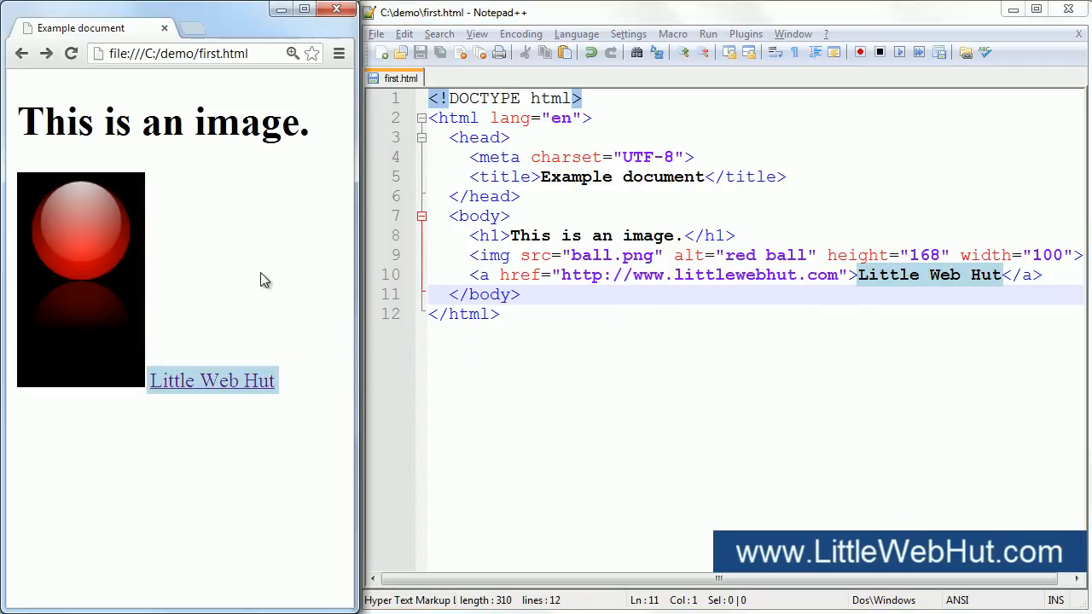
mouse_move(225, 385)
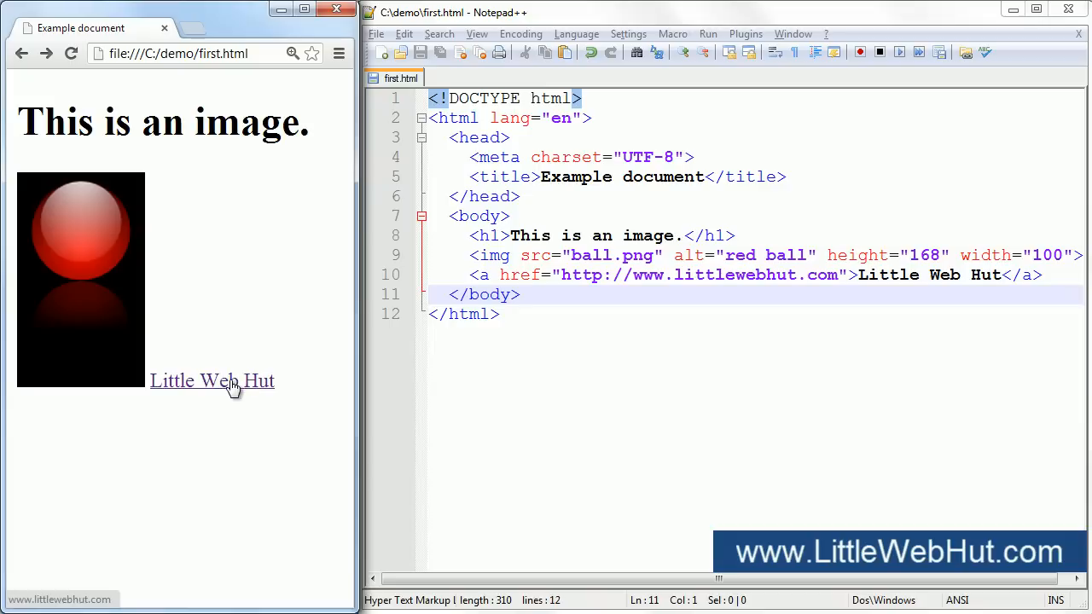
left_click(212, 381)
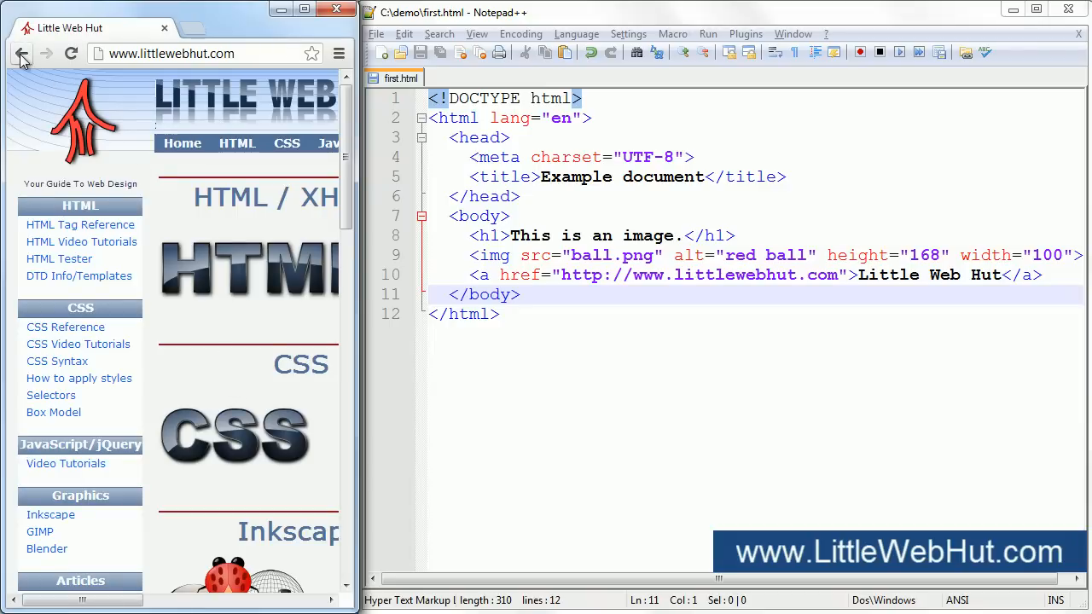
left_click(20, 53)
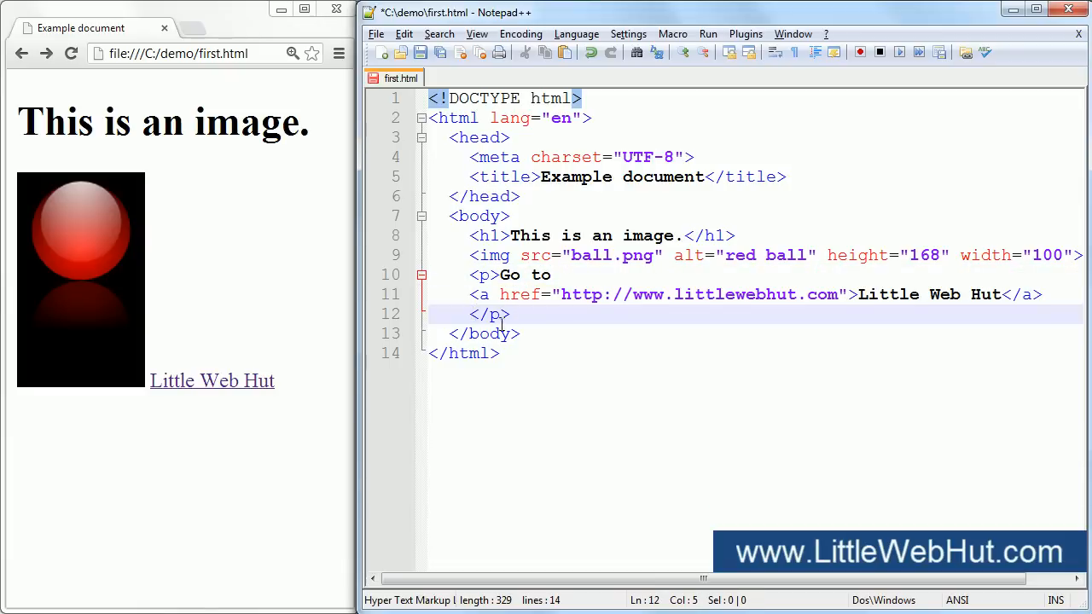
- Finish the paragraph with "today." so it reads Go to Little Web Hut today
type("today.")
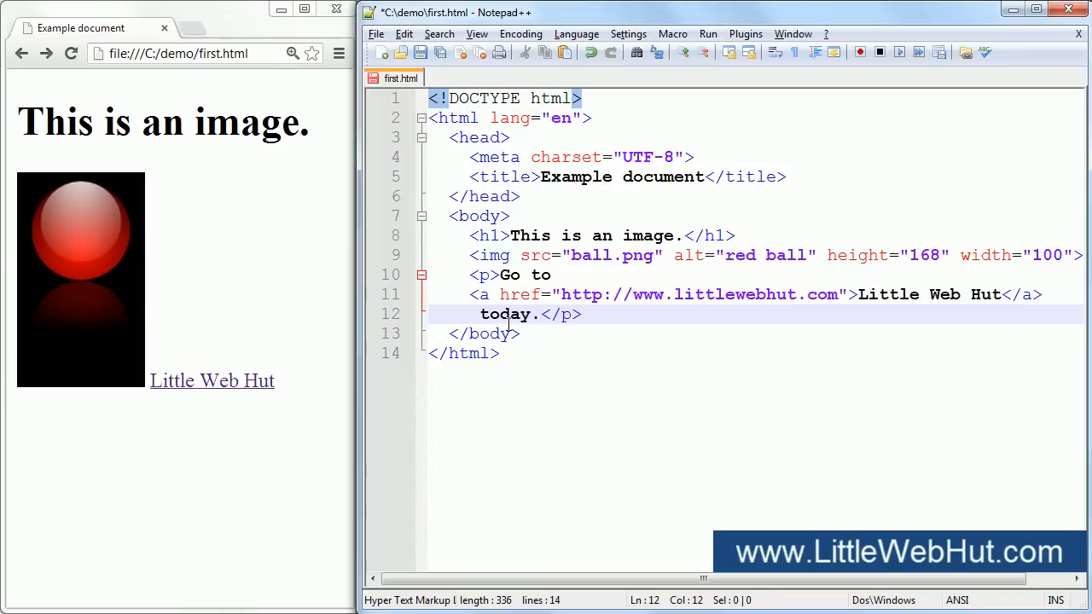
mouse_move(568, 365)
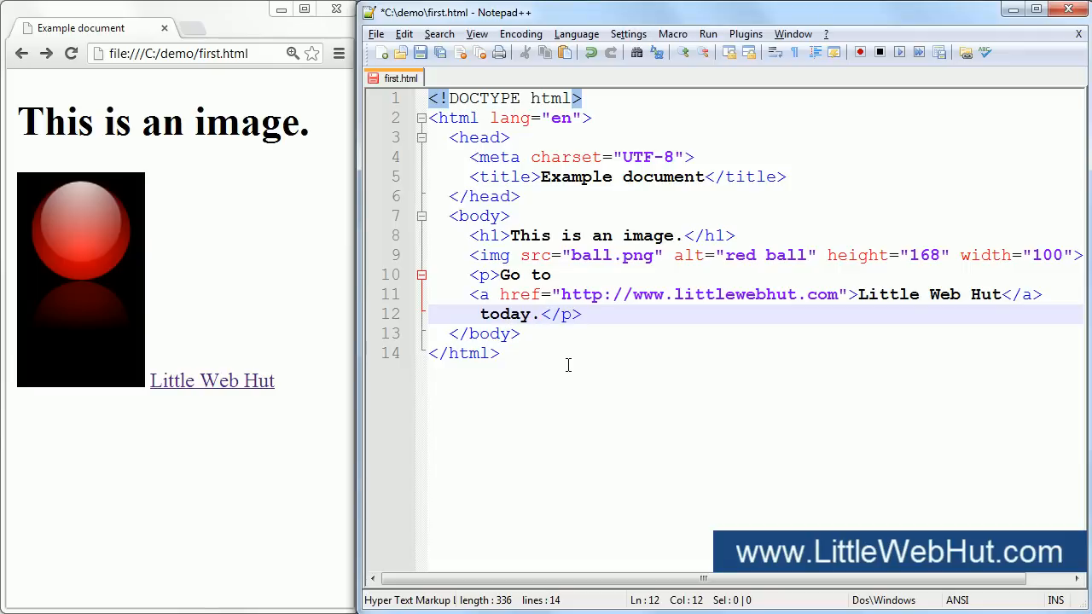
double_click(516, 275)
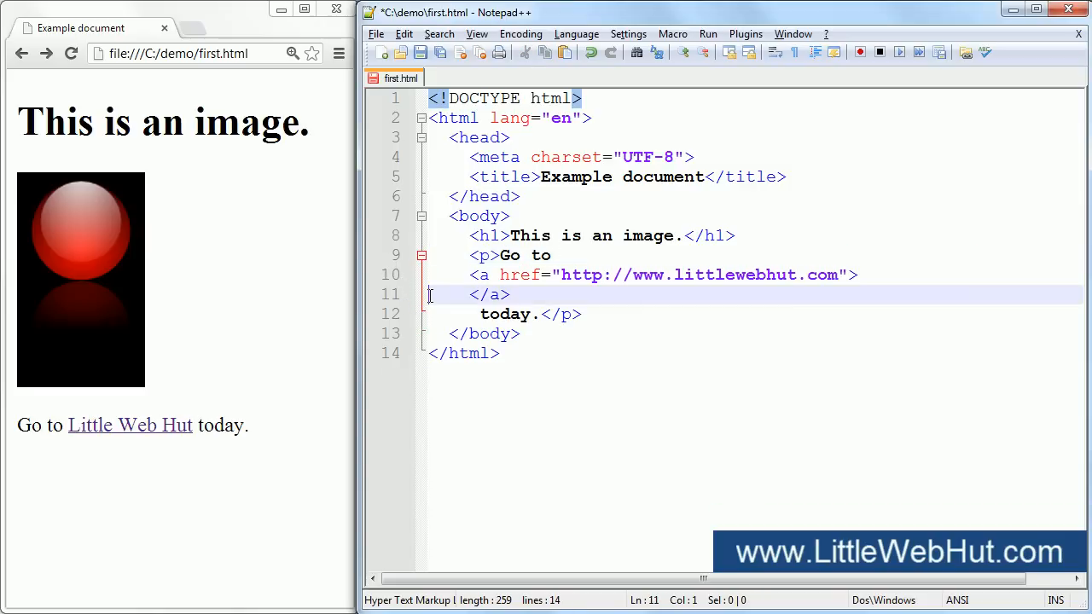
- Place the ball.png img tag (alt "red ball", 168×100) inside the link as its content
type("<img src=\"ball.png\" alt=\"red ball\" height=\"168\" width=\"100\">")
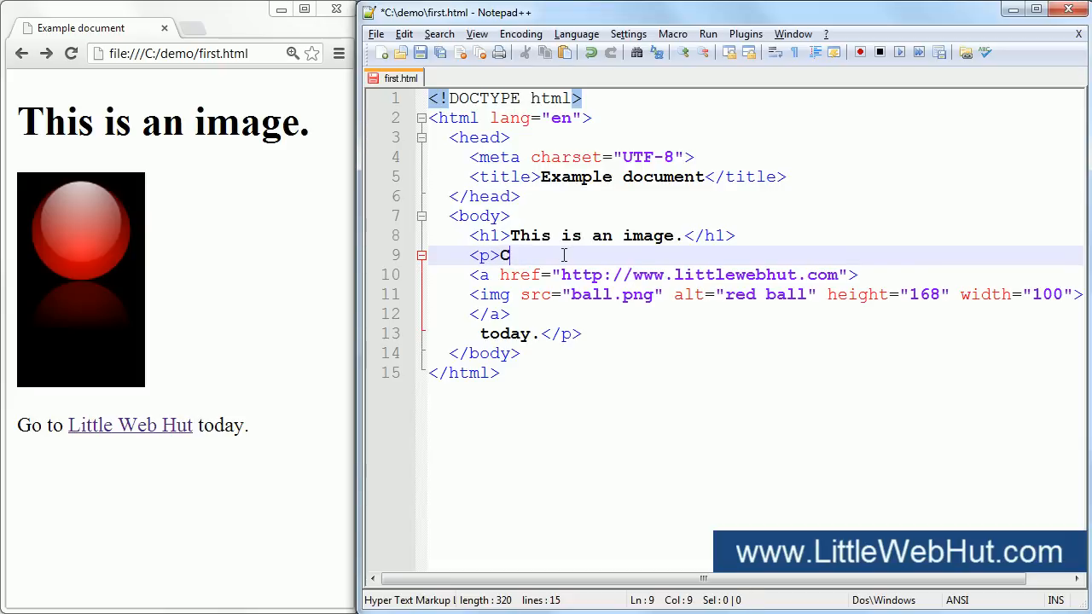
- Make the paragraph read "Click on image", then follow the red ball link to littlewebhut.com in Chrome
type("lick on ima")
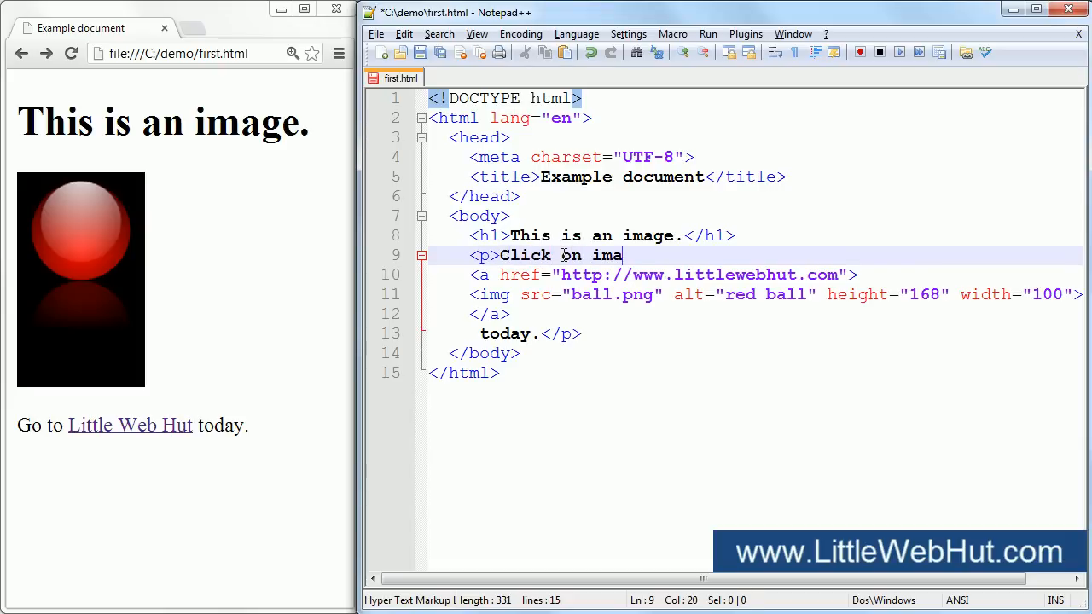
type("ge")
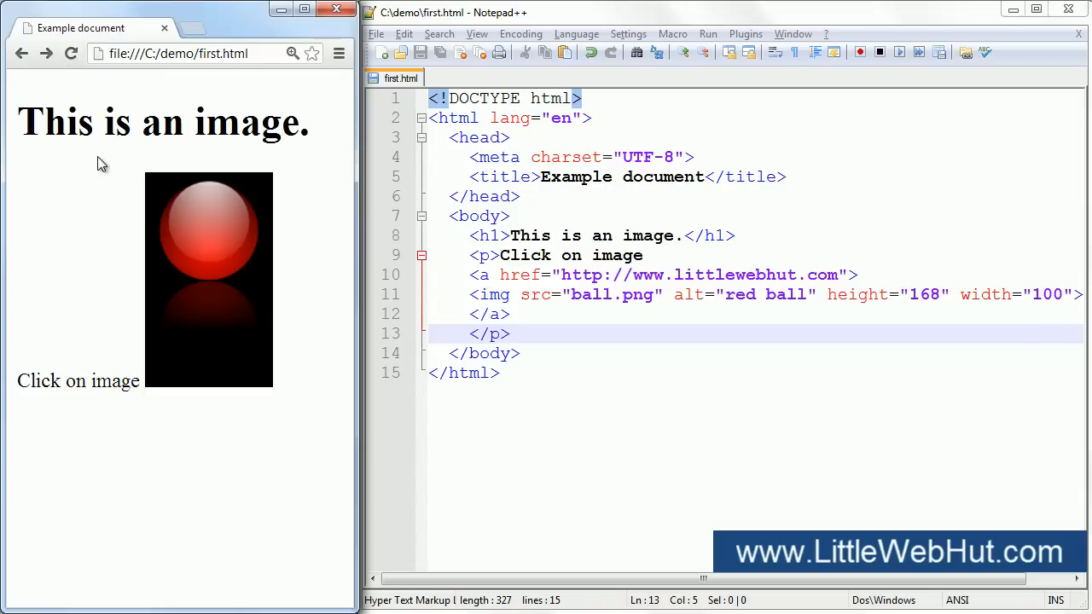
left_click(208, 256)
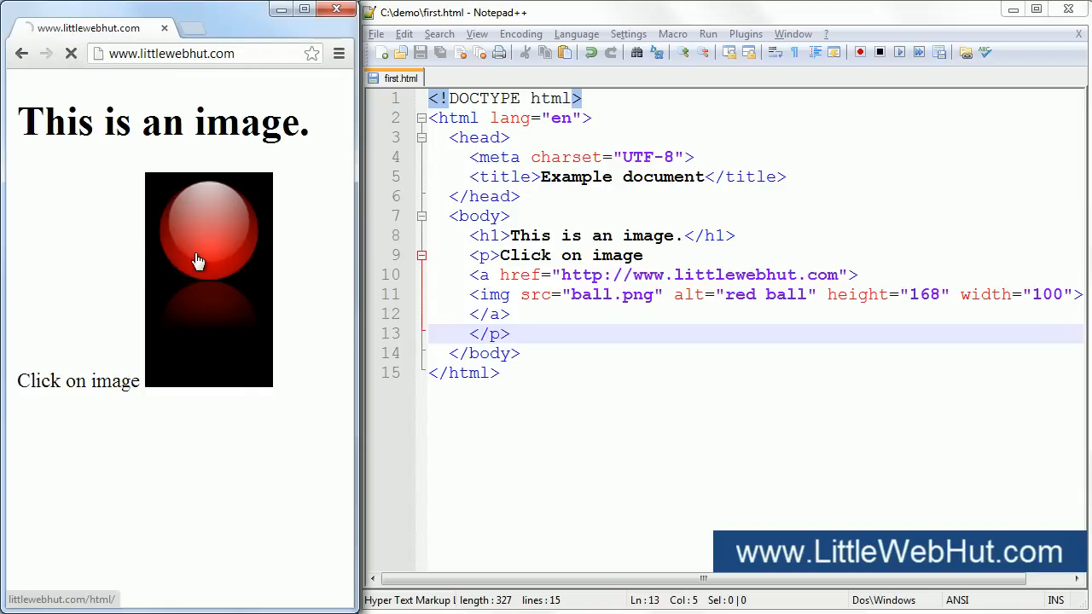
left_click(198, 259)
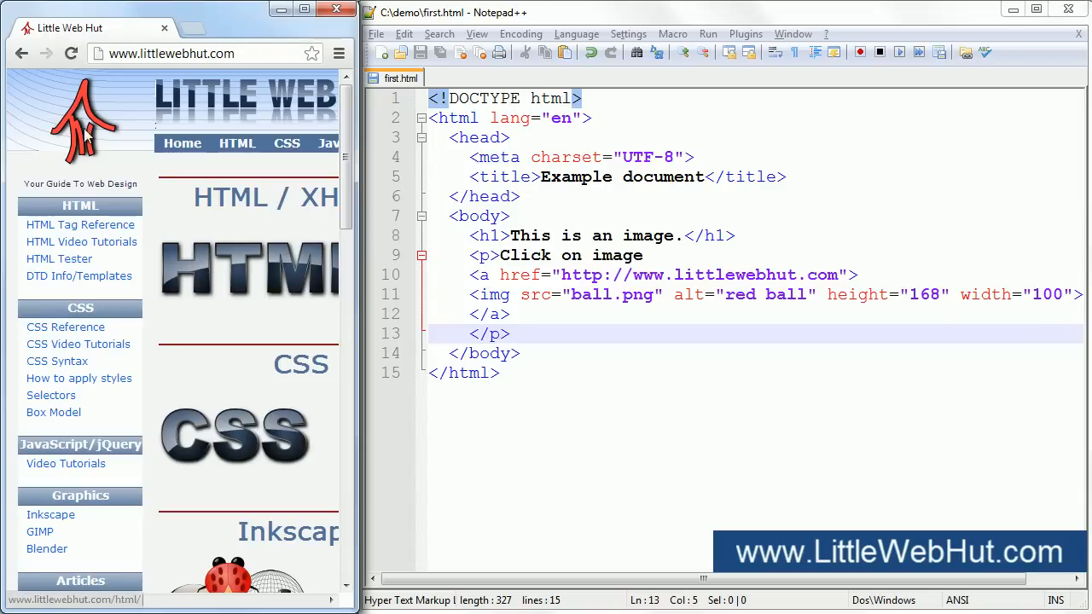